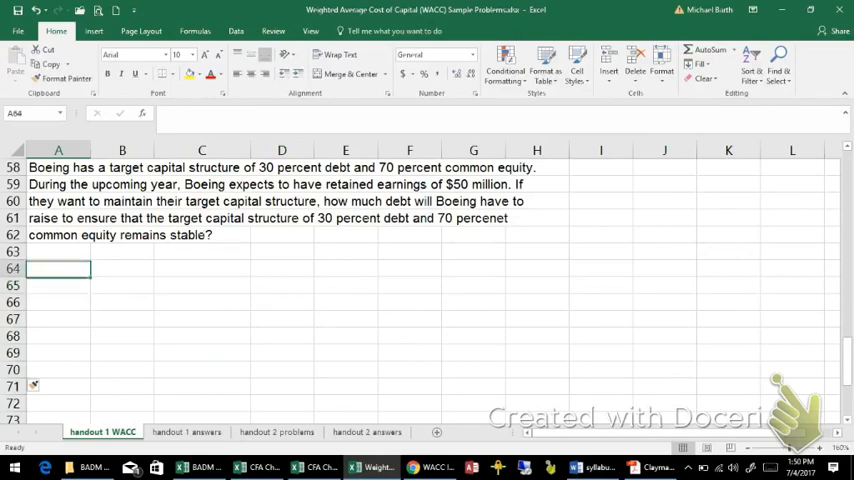
Step: Fix 'percenet' to 'percent' in the row 61 Boeing problem statement
click(58, 218)
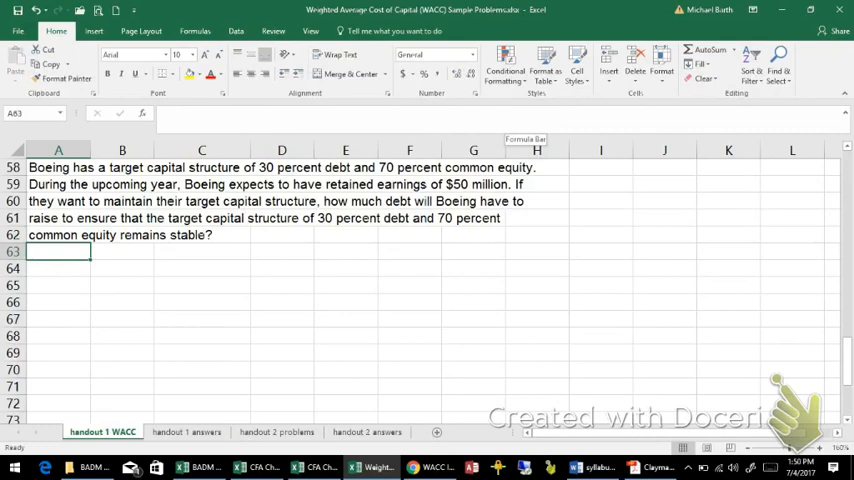
Step: Enter centred headings Assets, Debt, Equity with 10,000, 3,000 and 7,000 beneath
click(201, 267)
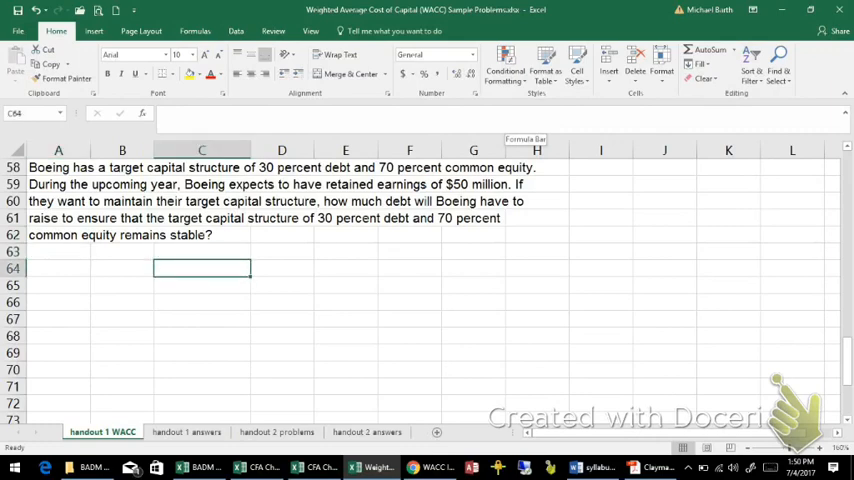
text(Assets)
click(282, 268)
text(D)
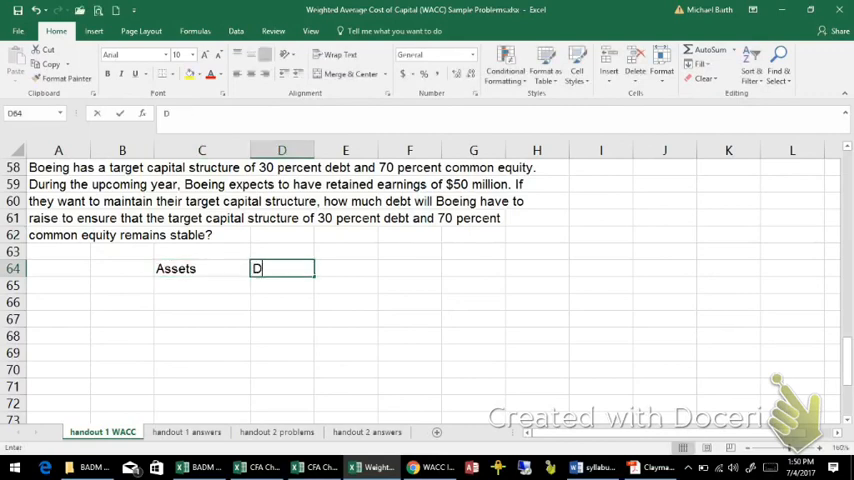
text(Equity)
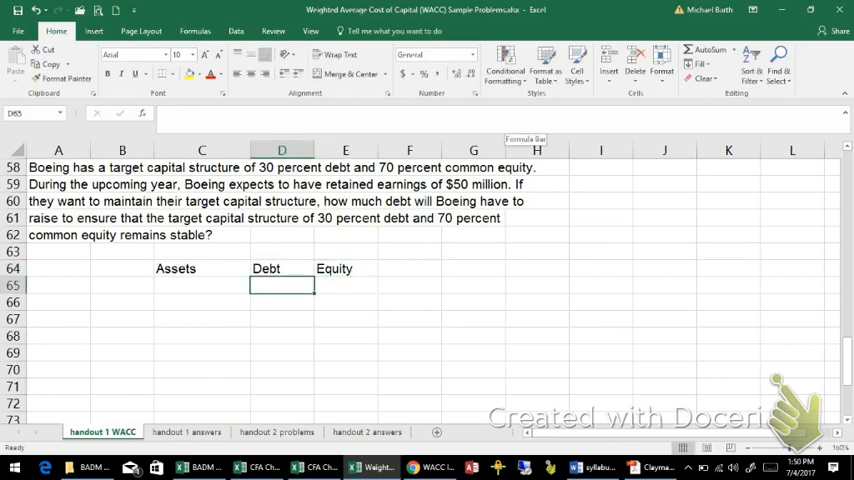
text(300)
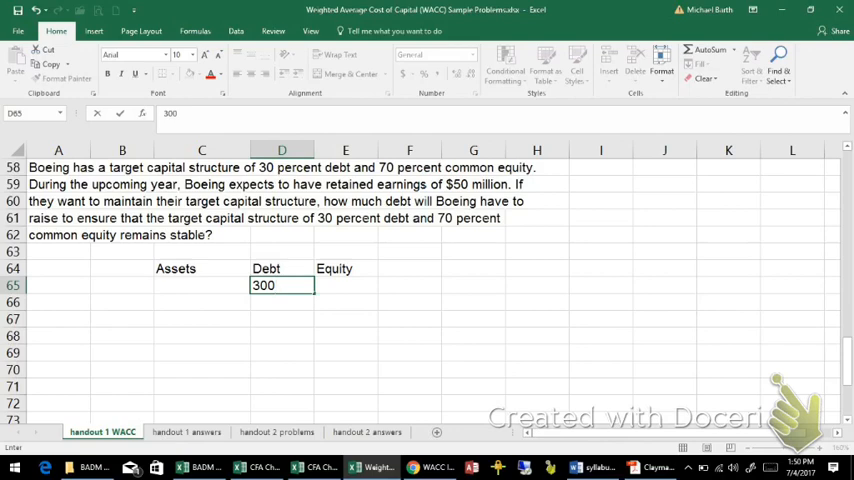
text(3,000)
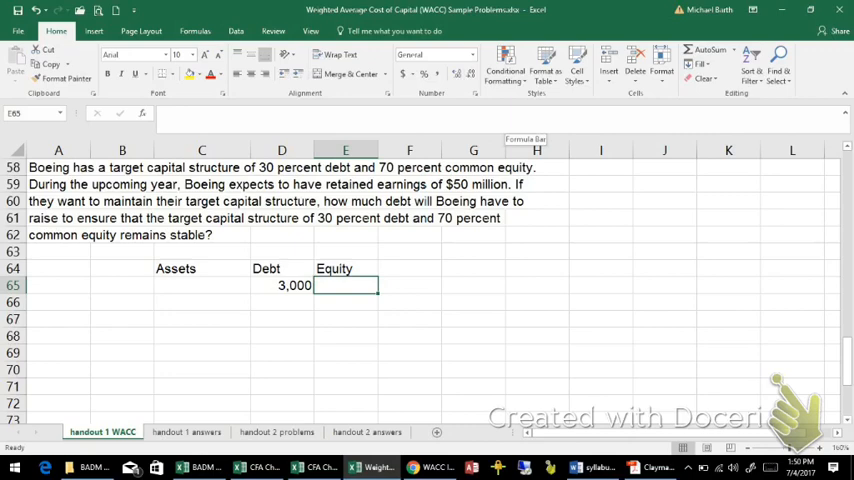
text(7.)
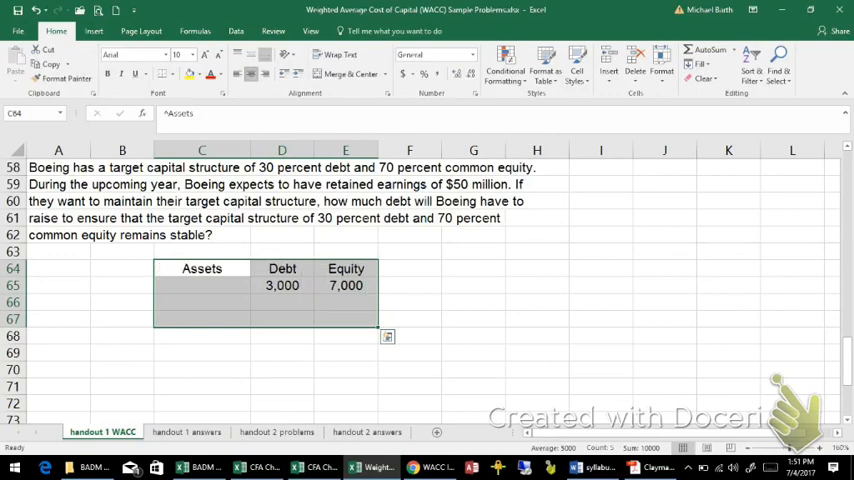
click(201, 285)
text(10,000)
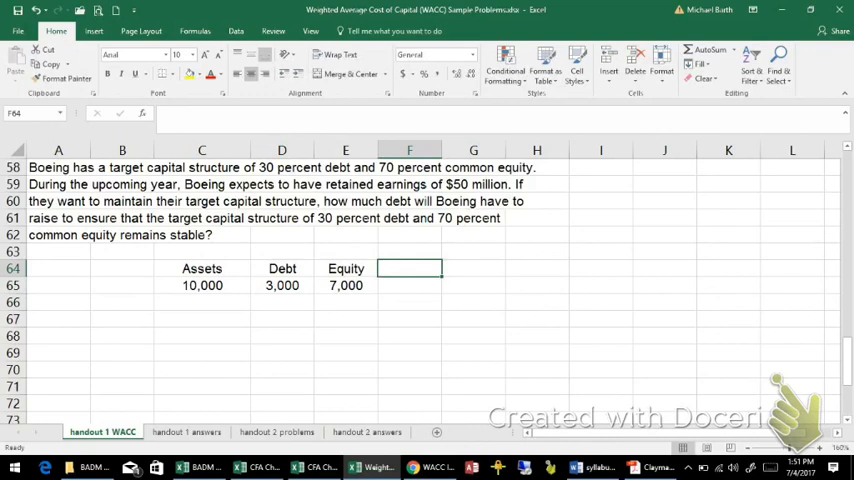
Step: Add % debt =D65/C65 and % equity =E65/C65 columns, and enter 50 in E66
text(% det)
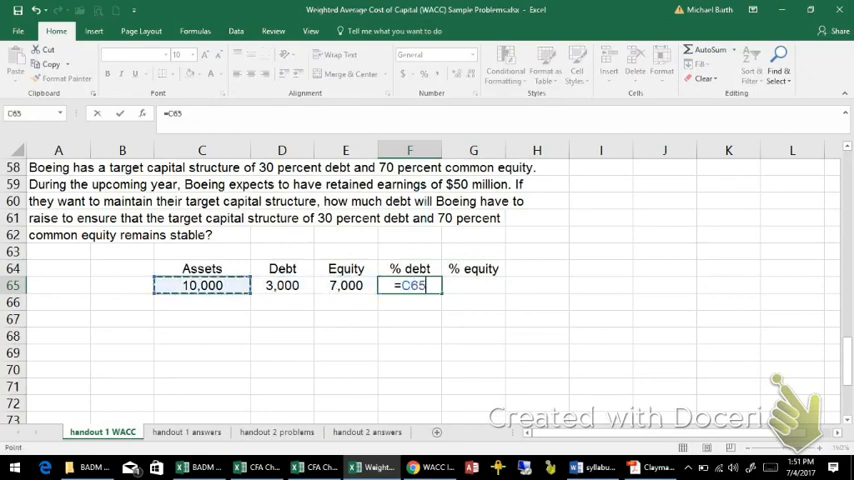
click(281, 285)
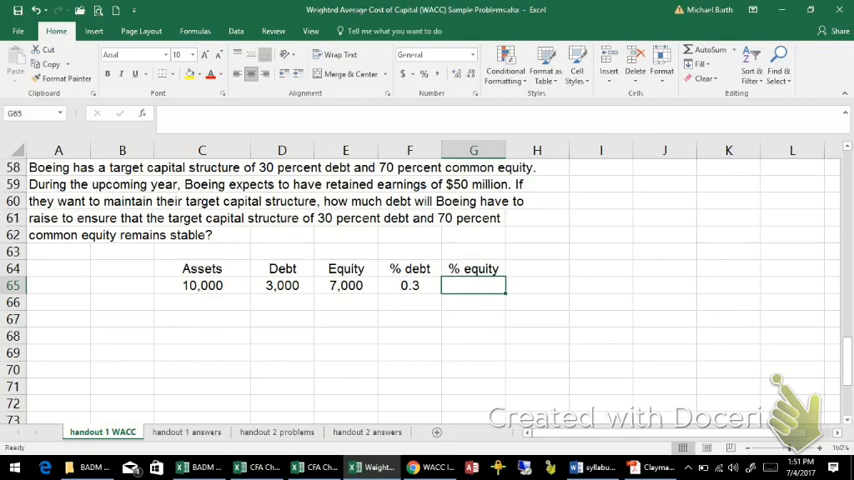
text(=E65)
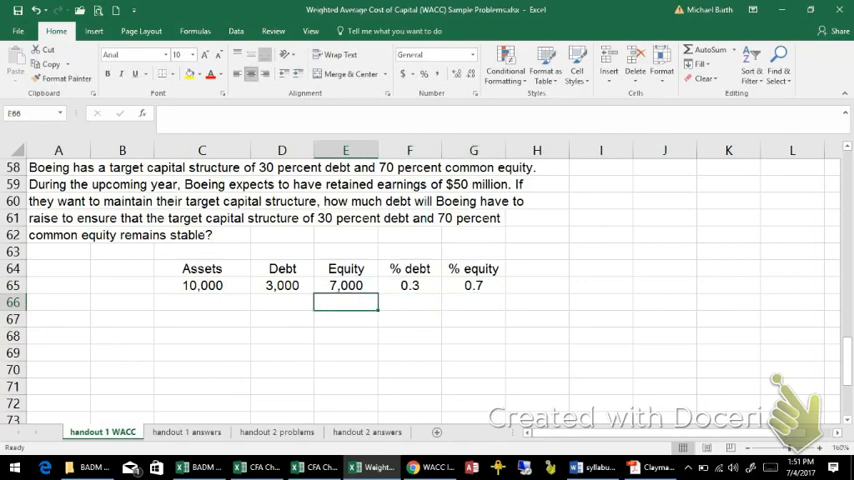
text(50)
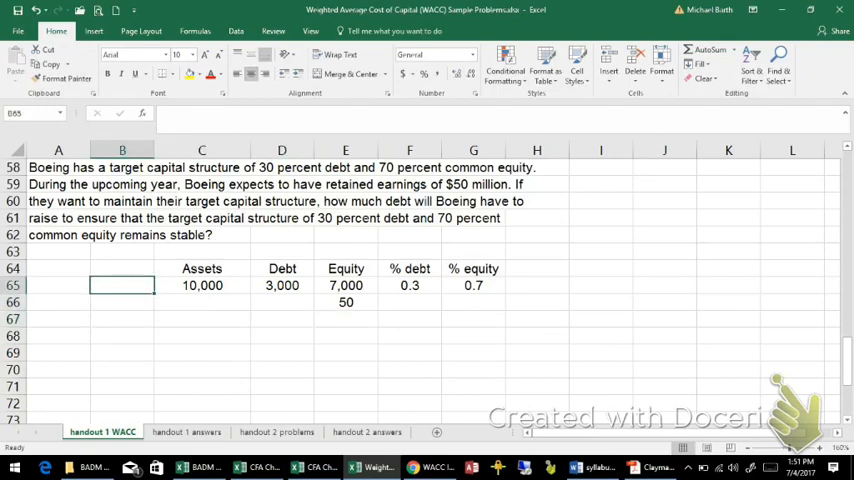
Step: Label rows begin, change, end, add end-row sums, and fill share formulas down to row 67
text(begin)
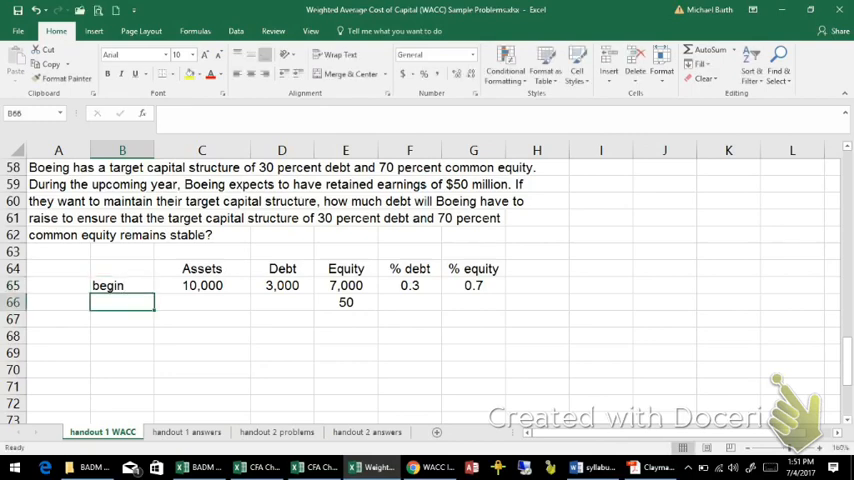
text(change)
click(282, 319)
text(=D66)
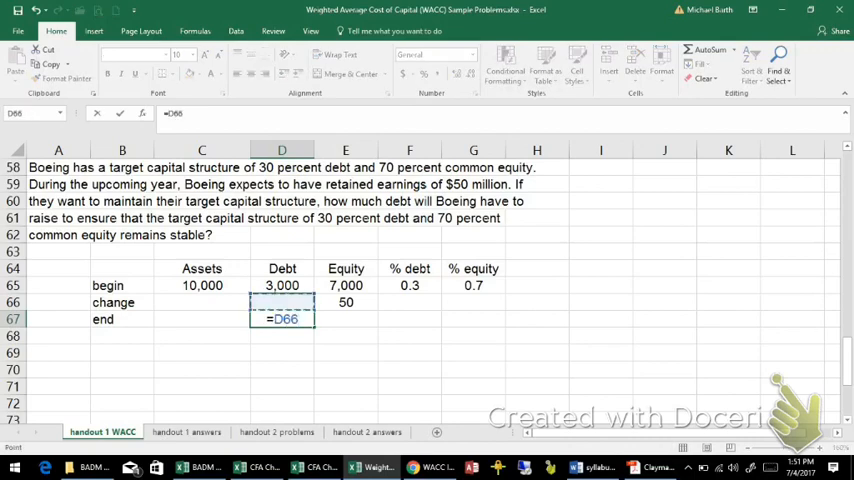
text(+D65)
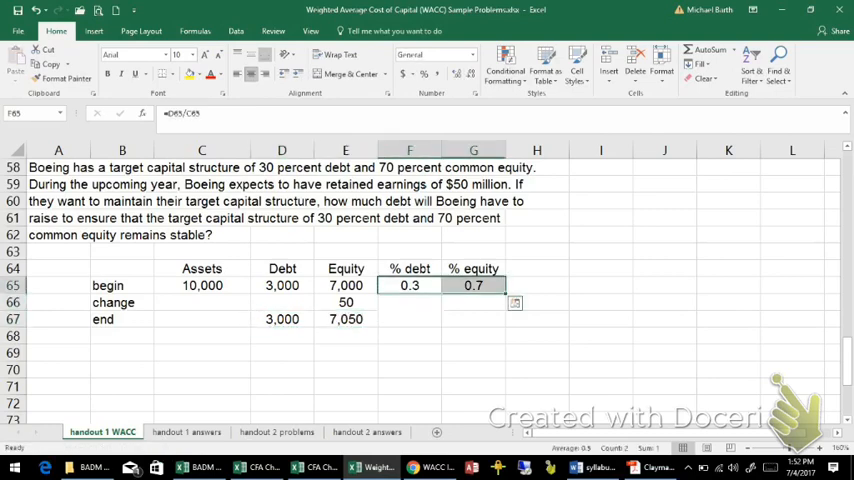
click(201, 285)
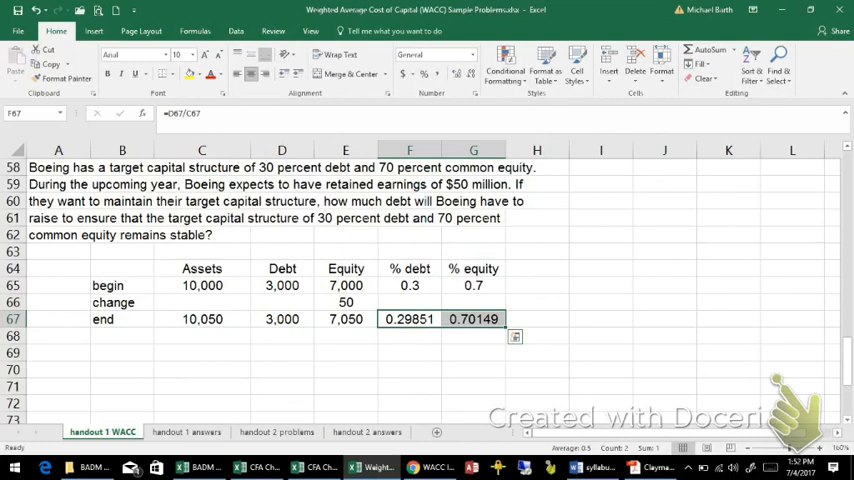
click(345, 302)
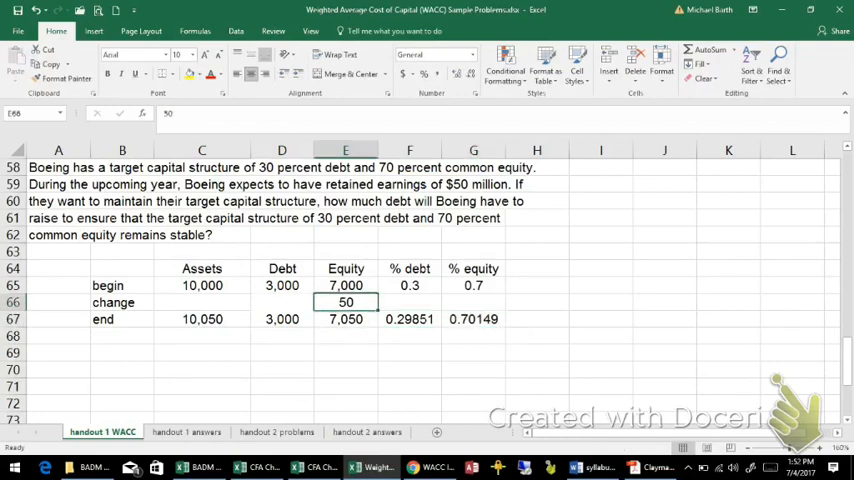
Step: Fill D66 yellow and copy the sum and share formulas into C66 and F66:G66
click(281, 302)
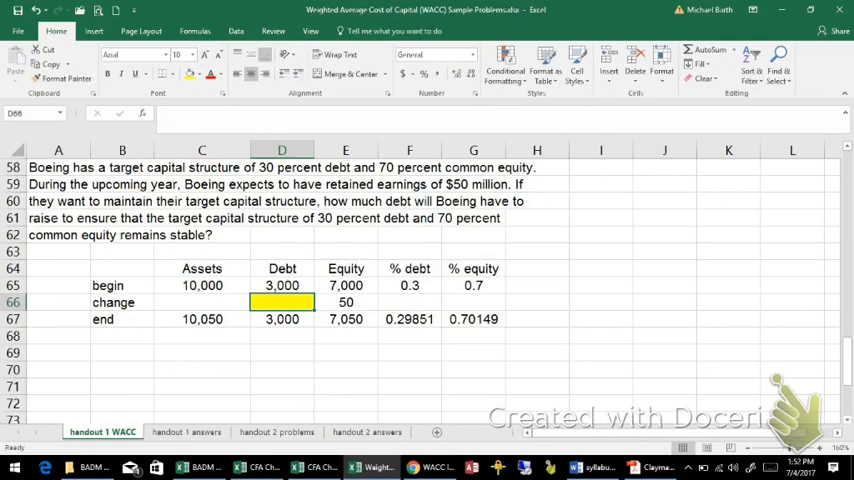
click(409, 285)
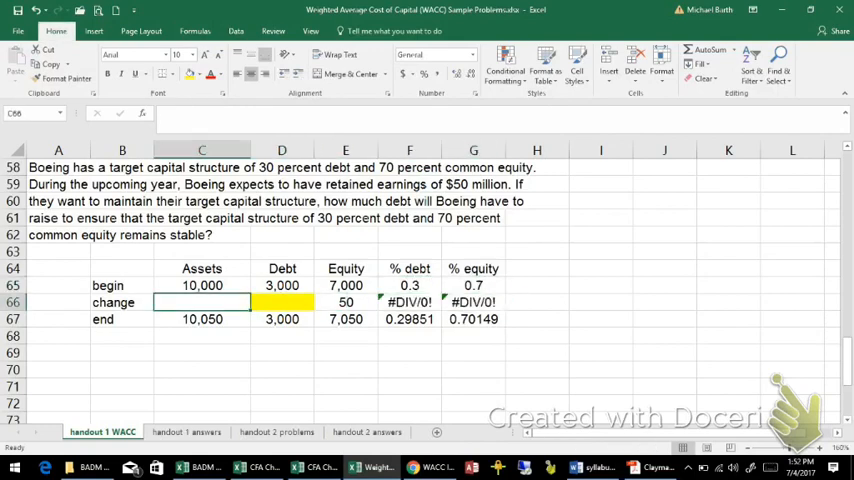
text(50)
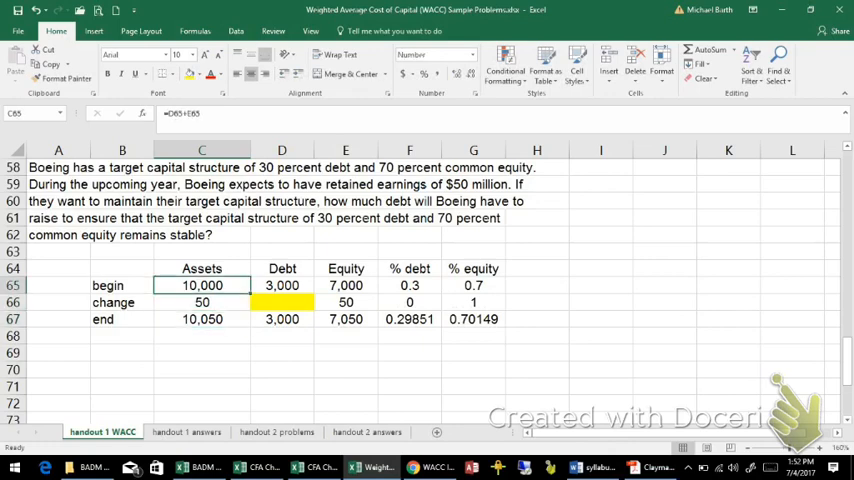
click(201, 302)
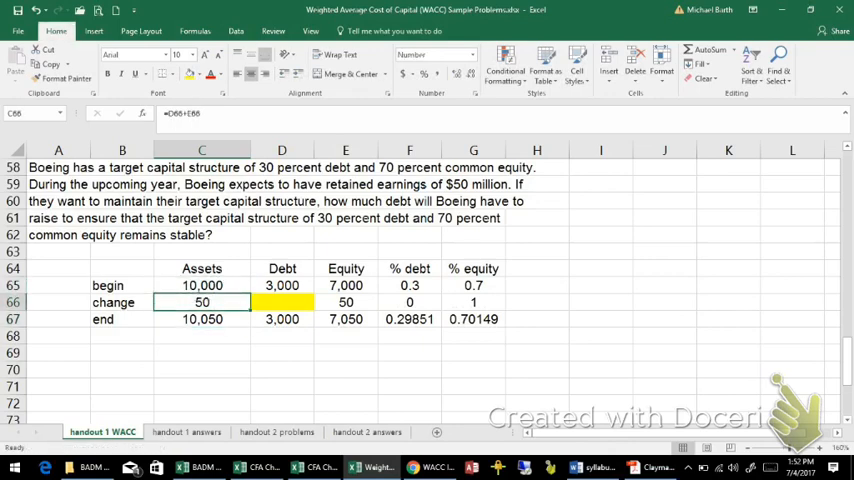
click(281, 302)
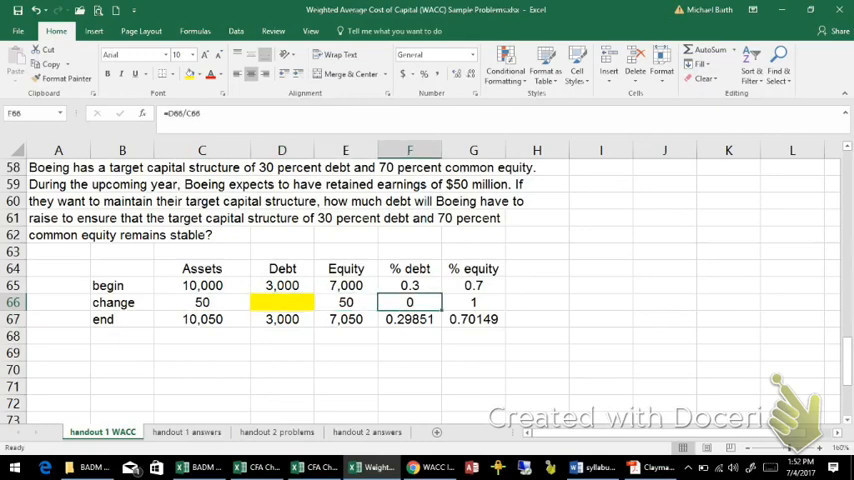
click(281, 302)
text(20)
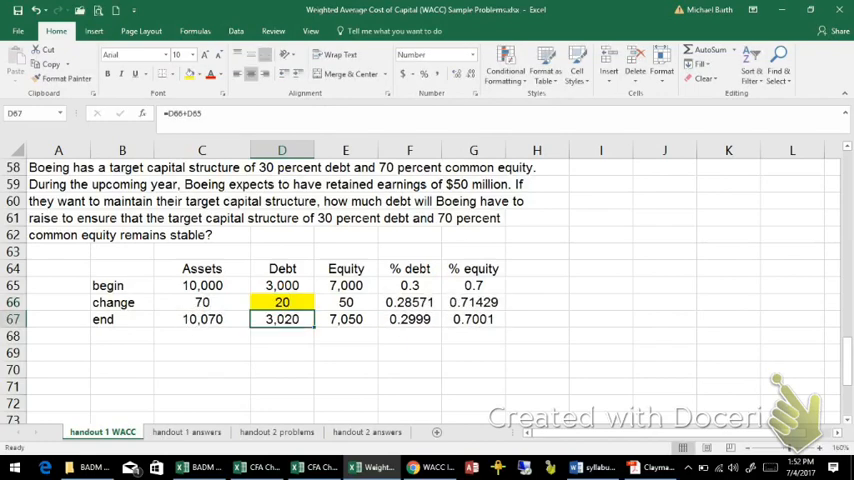
Step: Enter a trial debt change of 20 in D66 and review the updated shares
click(281, 302)
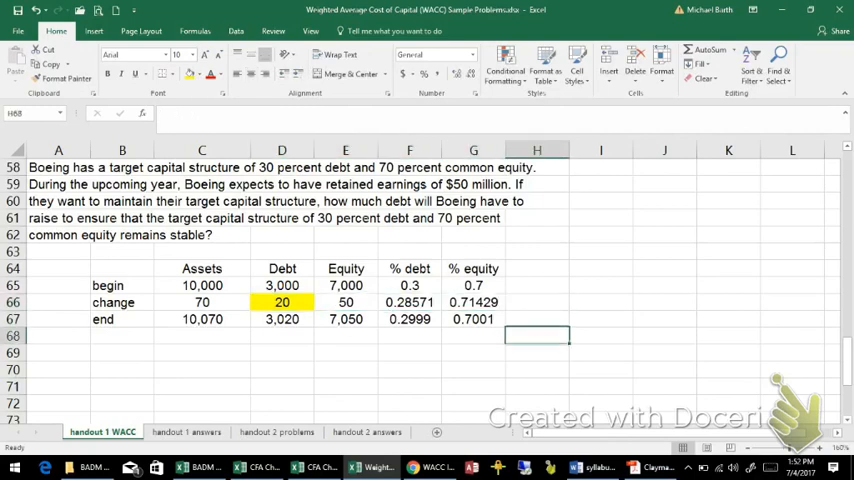
click(201, 352)
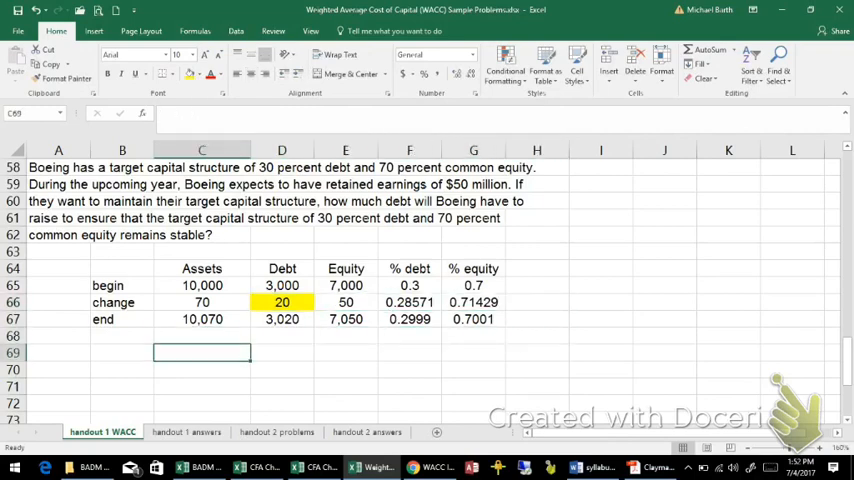
Step: Write the first working line: new equity is 70% of total new capital
text(new equity =)
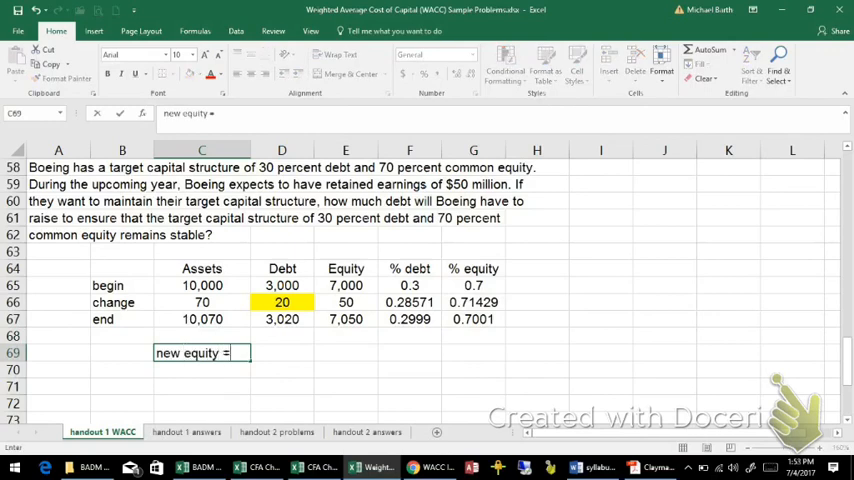
text(70)
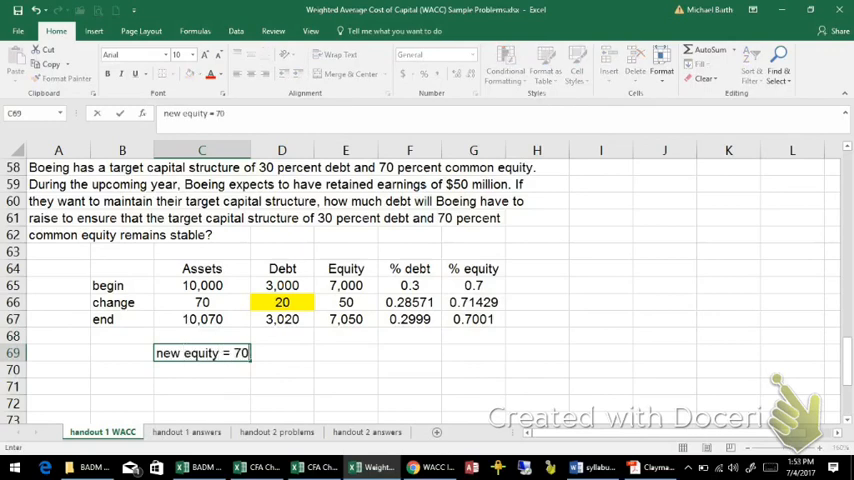
text(% of total)
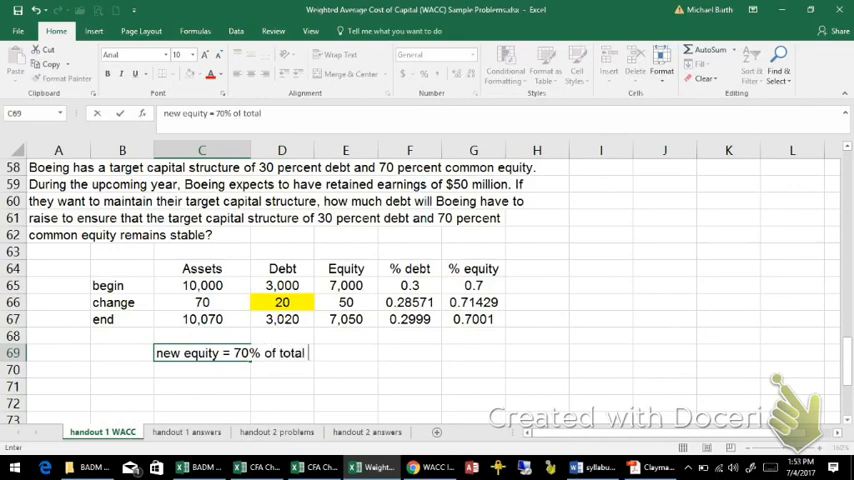
text(new capital)
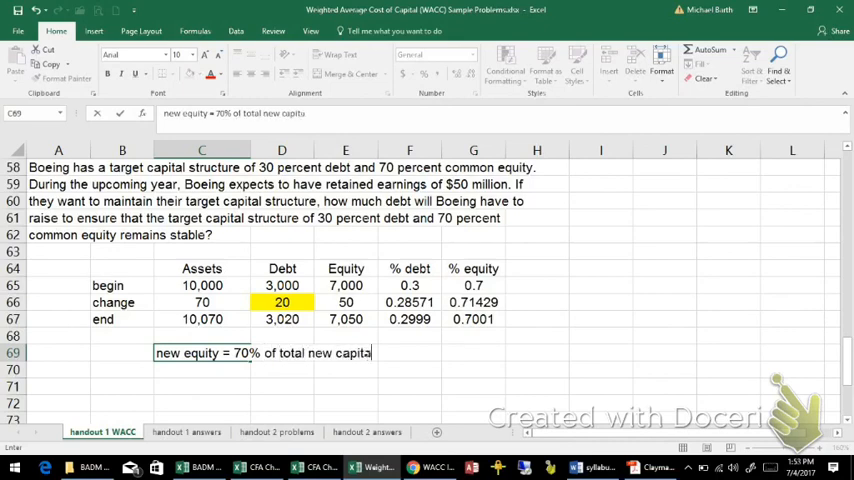
key(enter)
text(50)
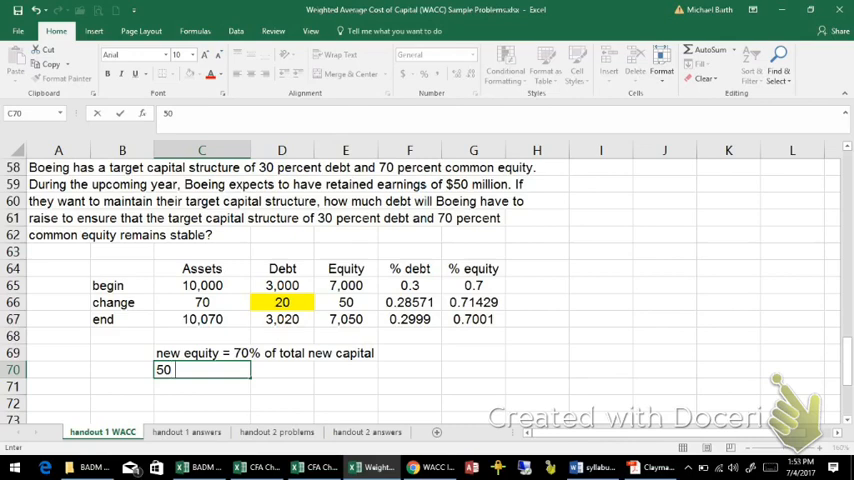
Step: Add lines '50 = 0.7 x total new capital' and 'total new capital = 50 / 0.7'
text(=)
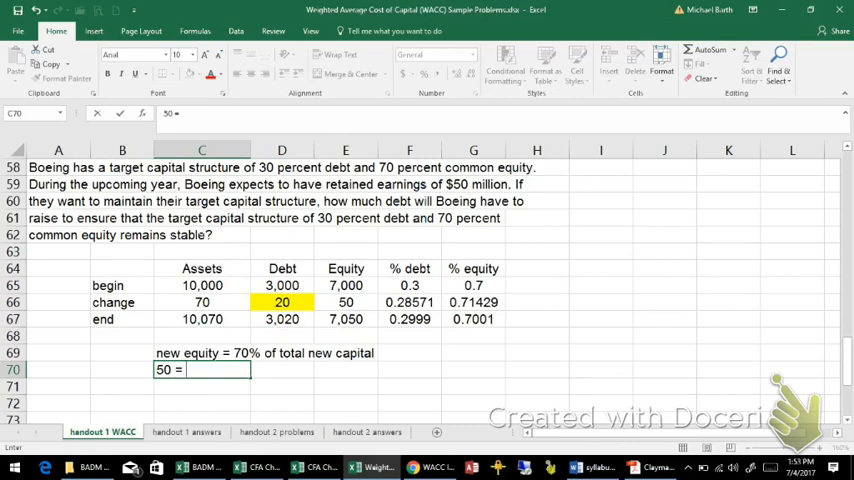
text(0.7 x t)
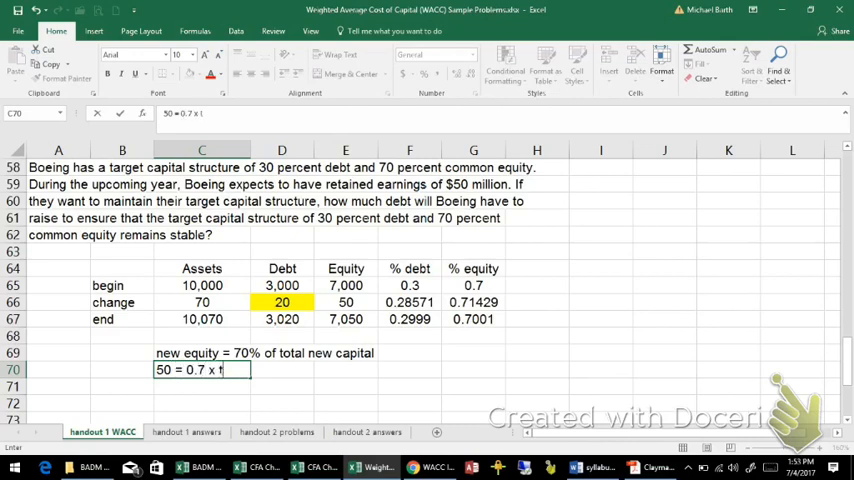
text(total new capital)
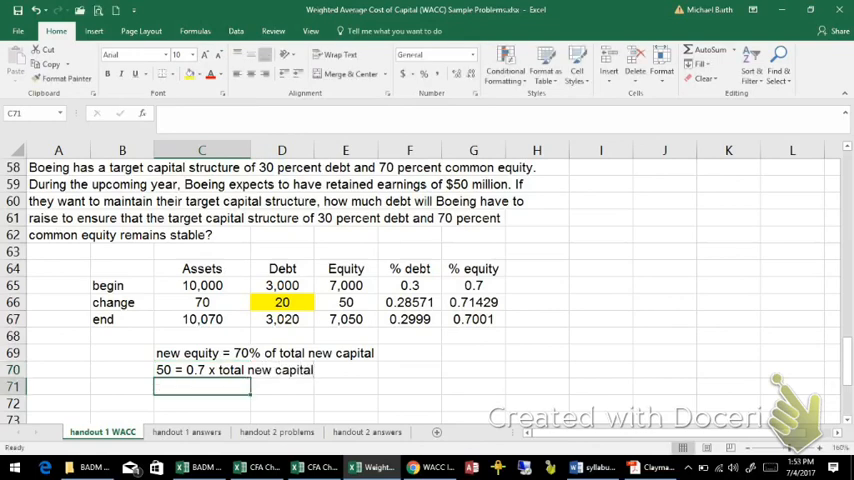
text(total new capital =)
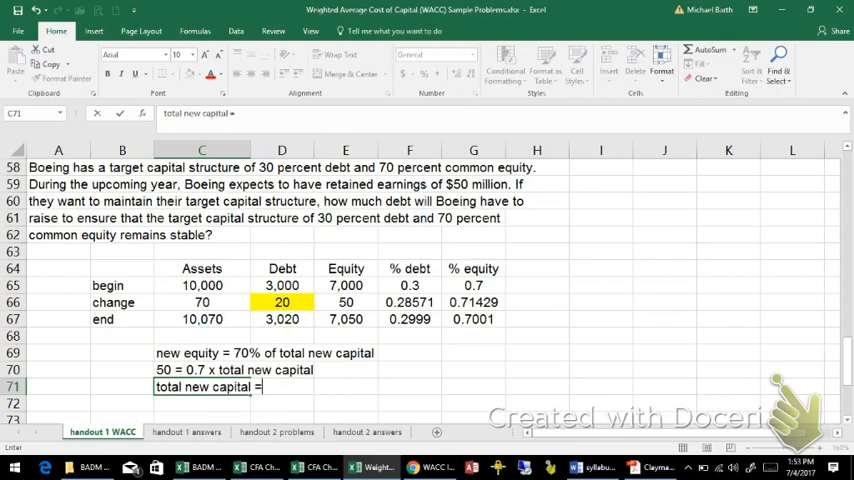
text(50 /)
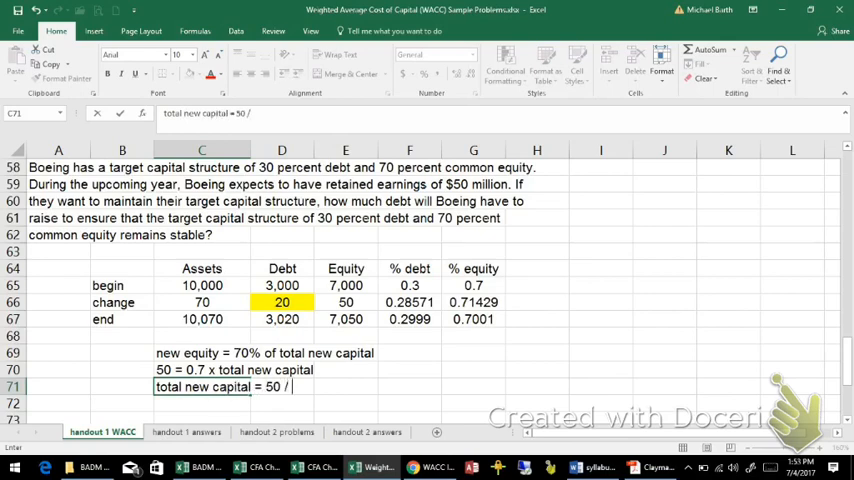
text(0.7)
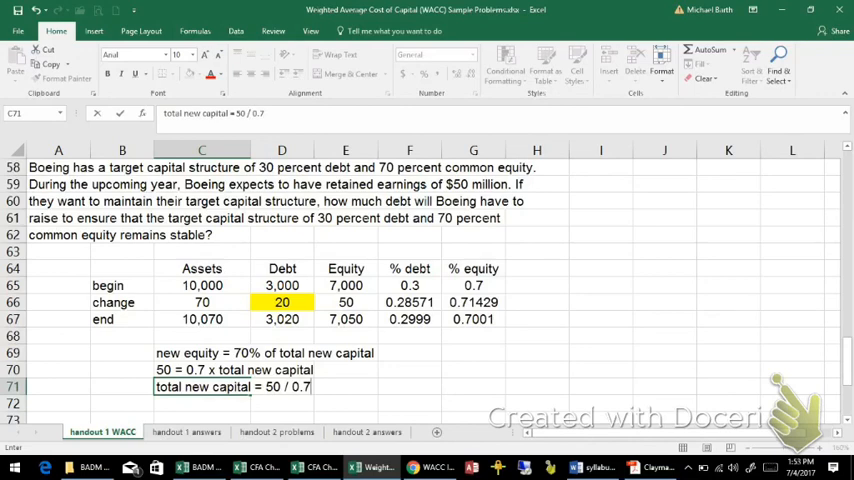
text(=)
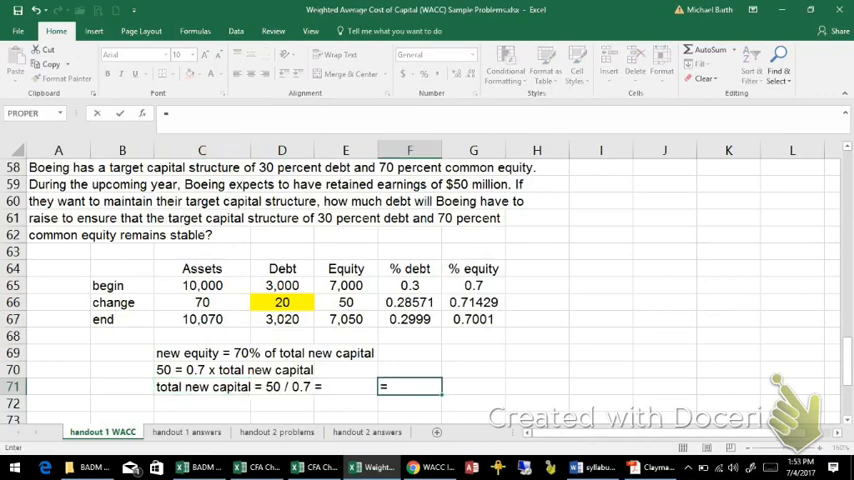
Step: Compute =E66/G65 (71.4286) in F71 and paste it into the C66 assets change
click(345, 302)
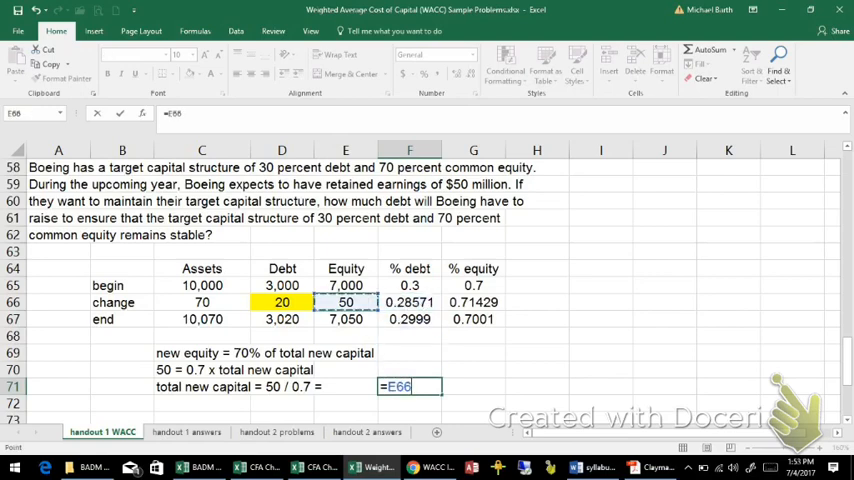
text(/)
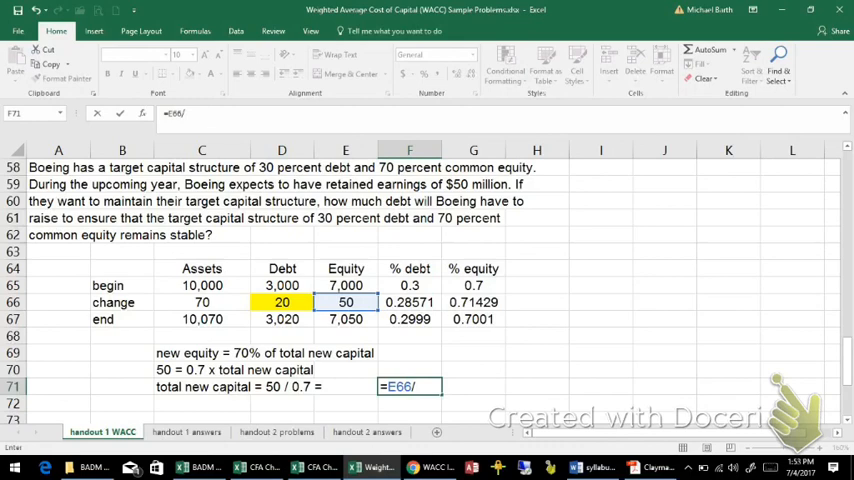
click(473, 285)
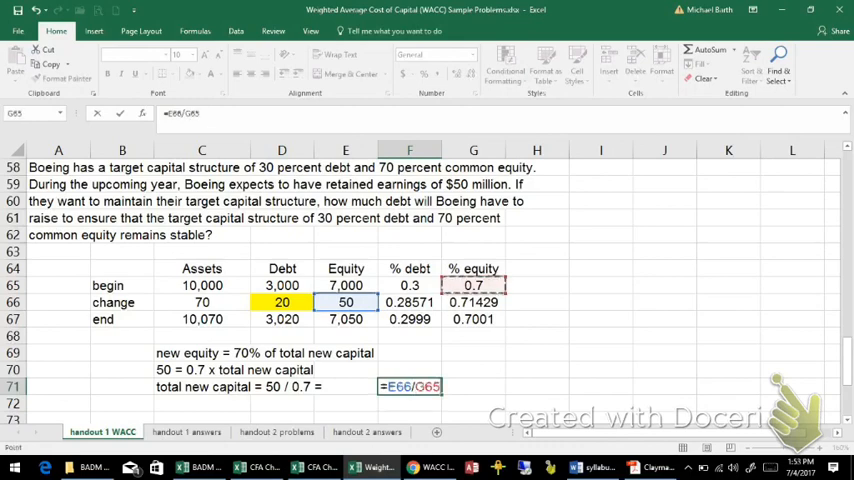
key(enter)
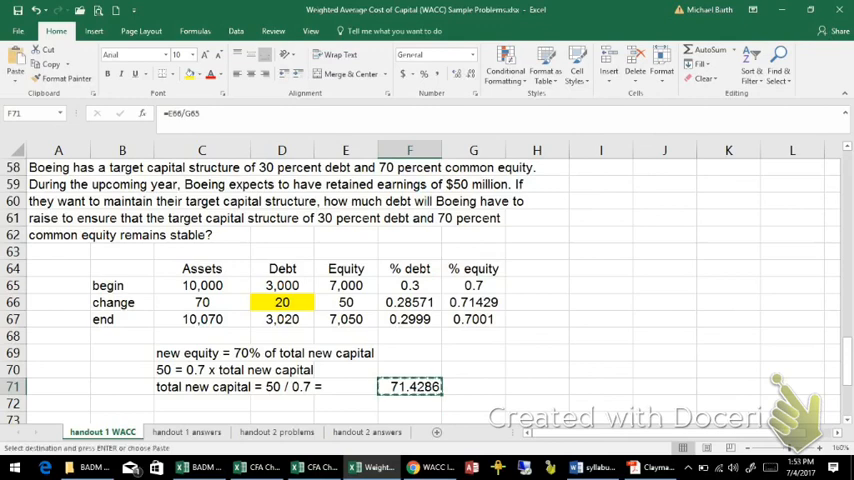
click(281, 301)
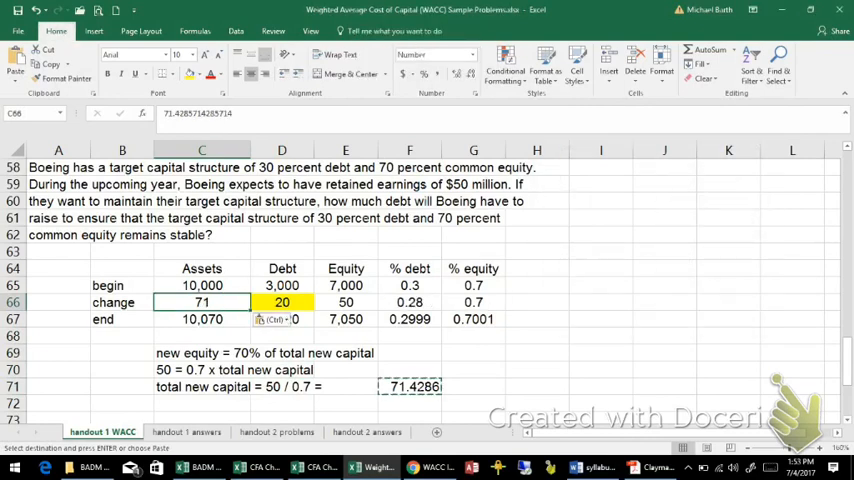
Step: Set D66 to =C66-E66 (21.43) and show C66 and D66 to two decimals
click(281, 302)
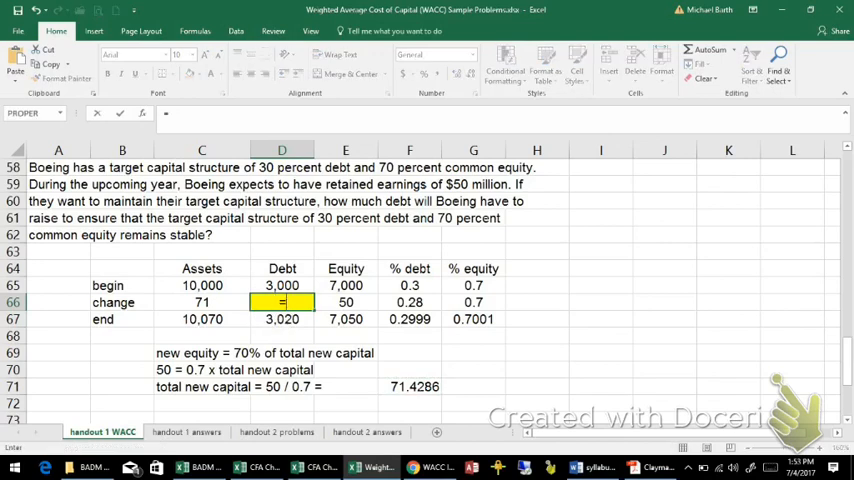
text(=C66-)
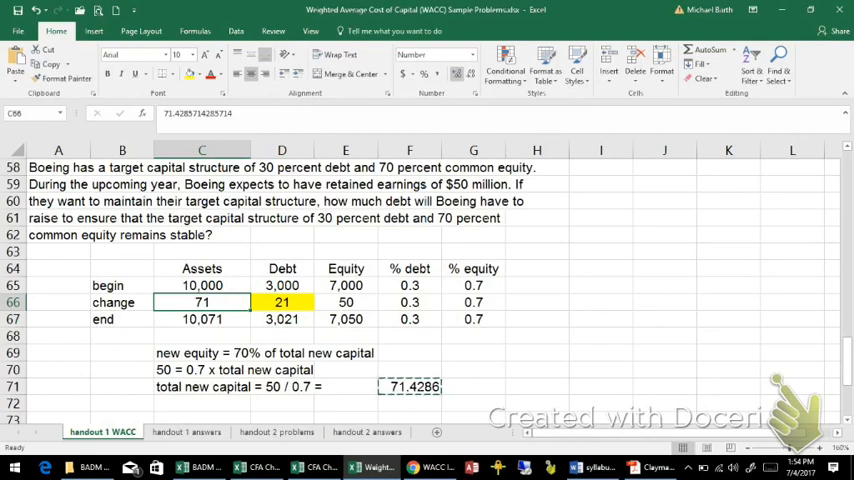
text(71.43)
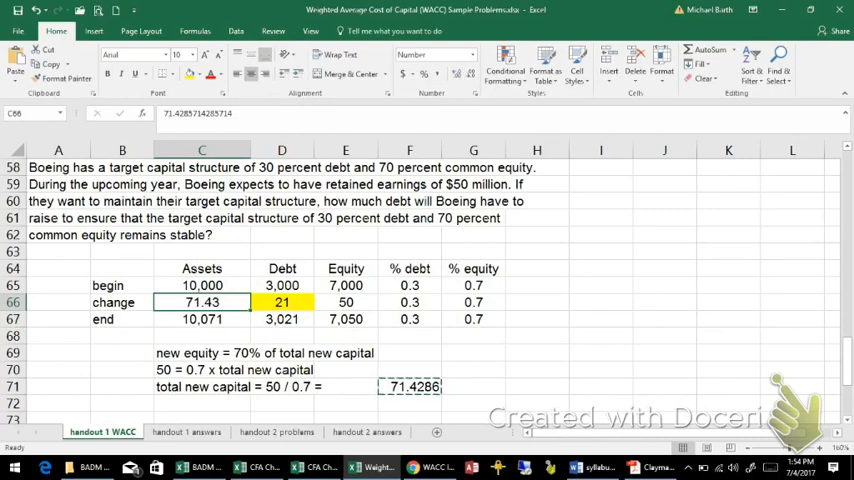
click(281, 302)
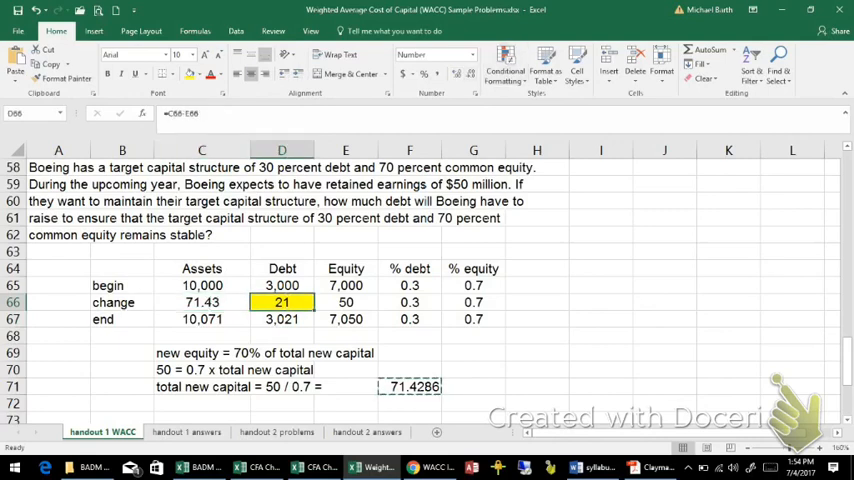
text(21.429)
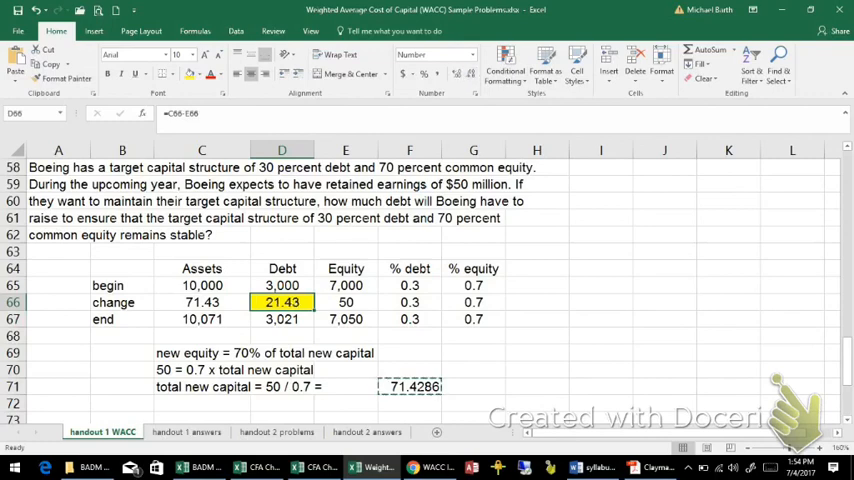
click(345, 301)
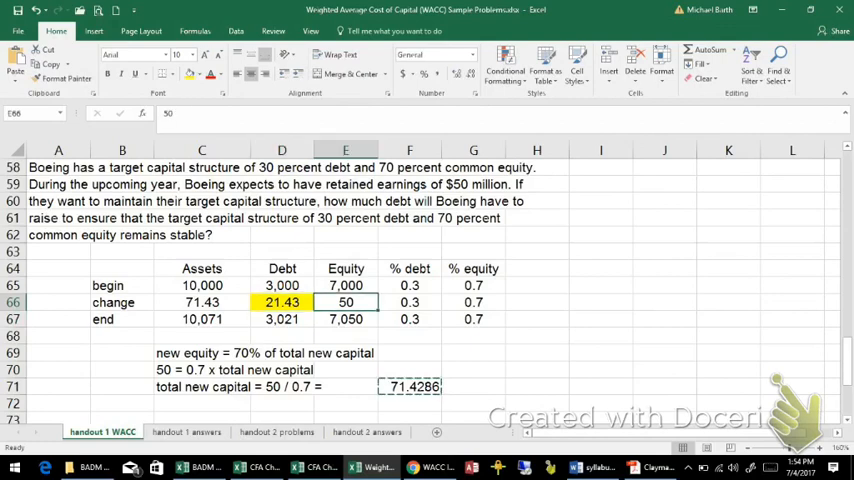